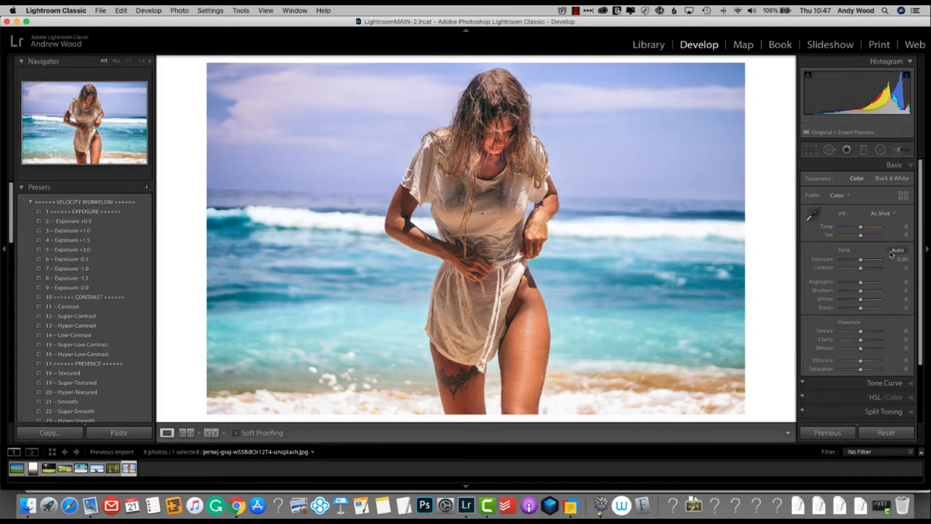
Nudge Highlights up slightly and pull Whites down in the Basic panel.
drag(860, 282, 864, 282)
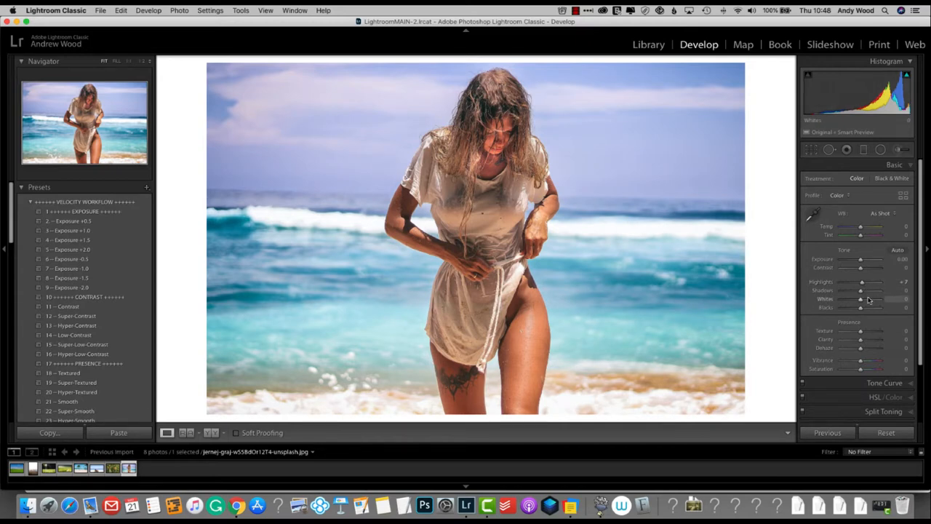
drag(873, 290, 857, 290)
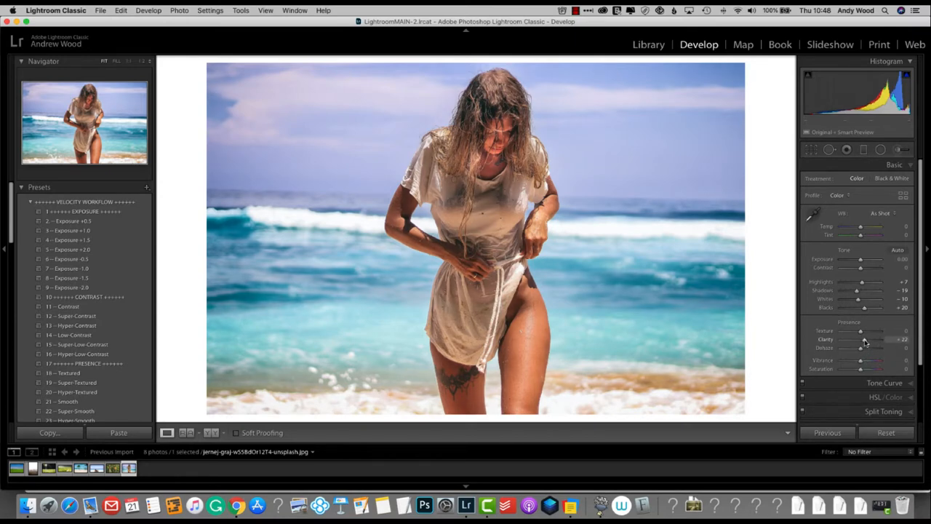
Raise Clarity toward +45 and nudge Vibrance up to about +6.
drag(862, 339, 870, 340)
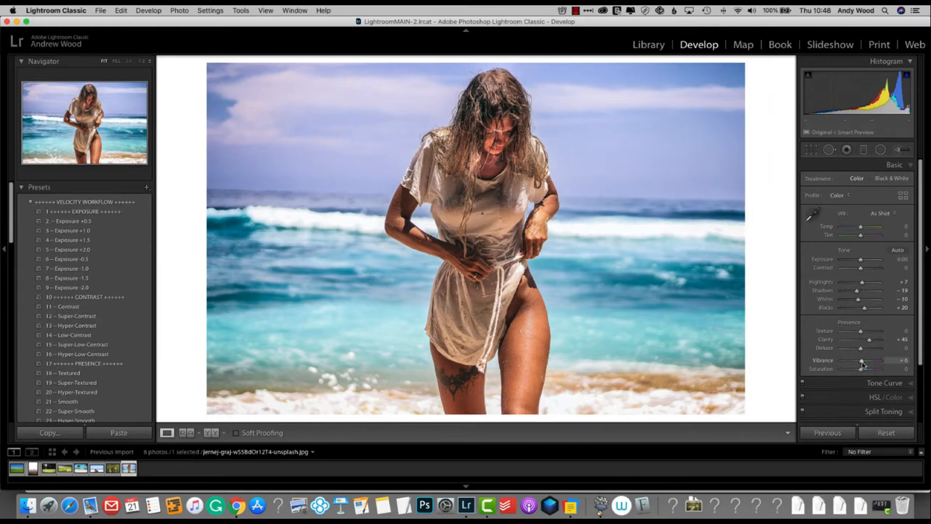
click(884, 382)
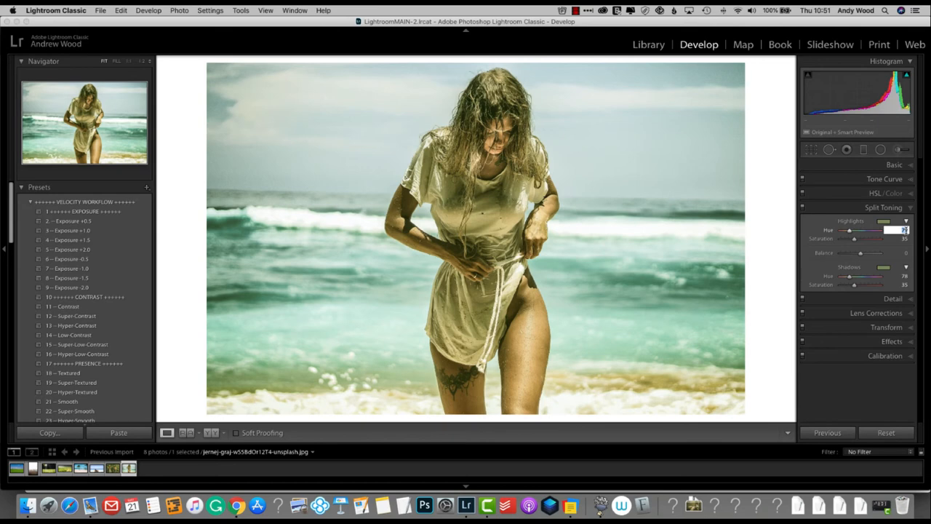
Commit the green-yellow hue for the Split Toning highlights tint.
click(892, 264)
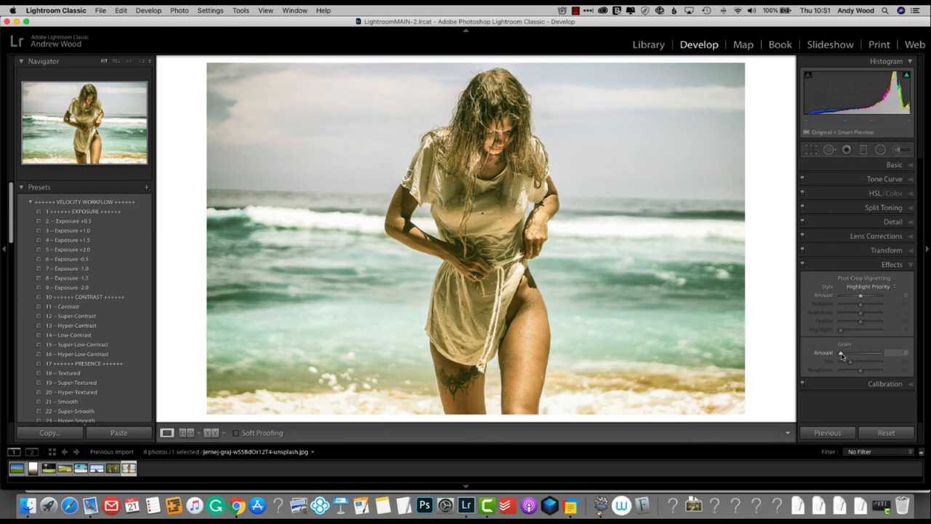